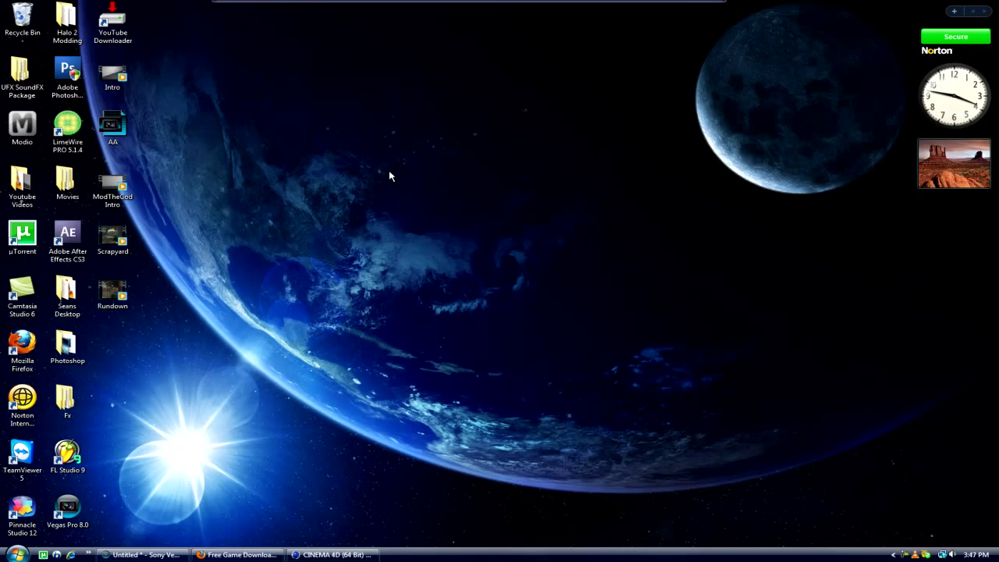
Switch to the Cinema 4D project containing the extruded "Invictus" text scene.
left_click_drag(390, 175, 665, 501)
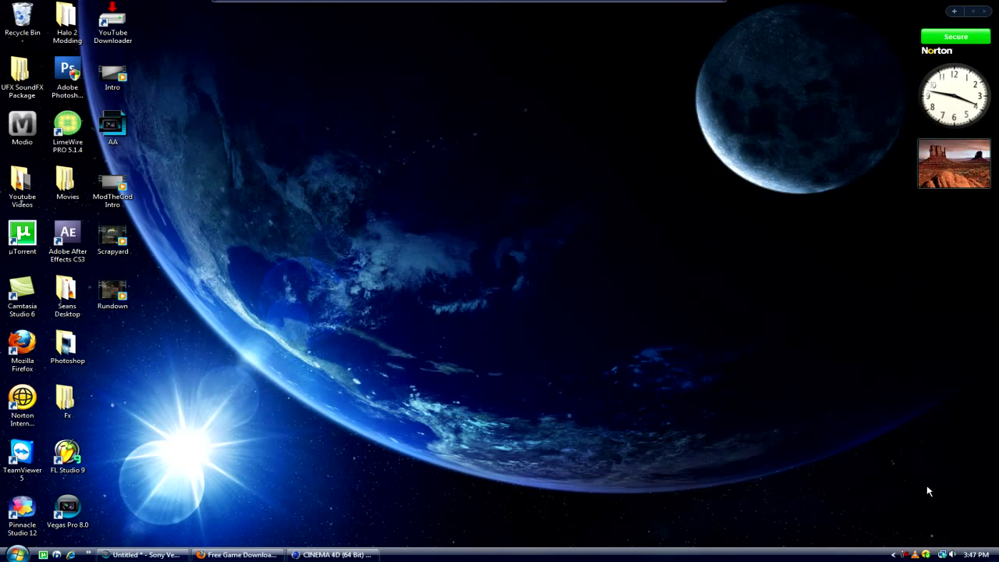
mouse_move(576, 192)
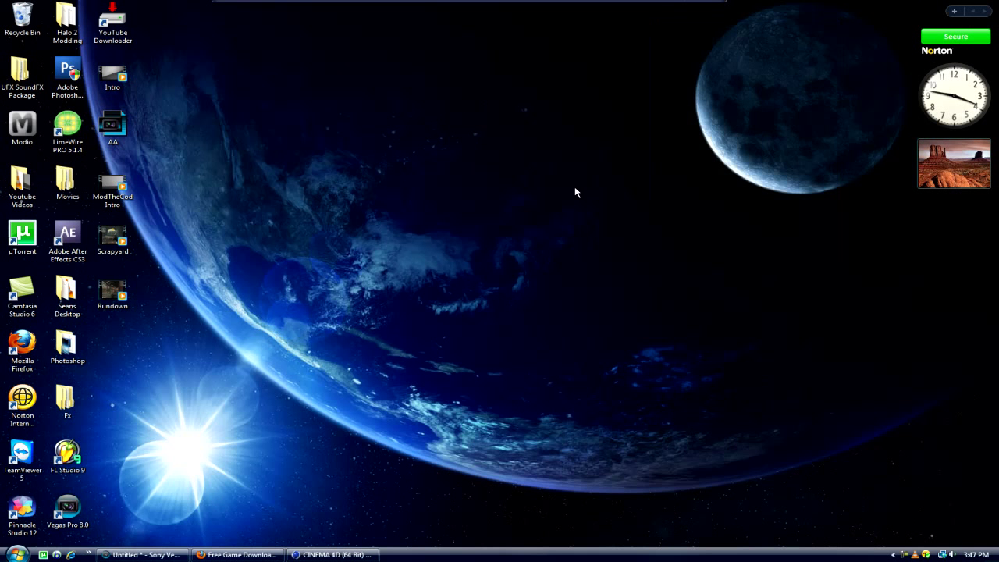
mouse_move(509, 525)
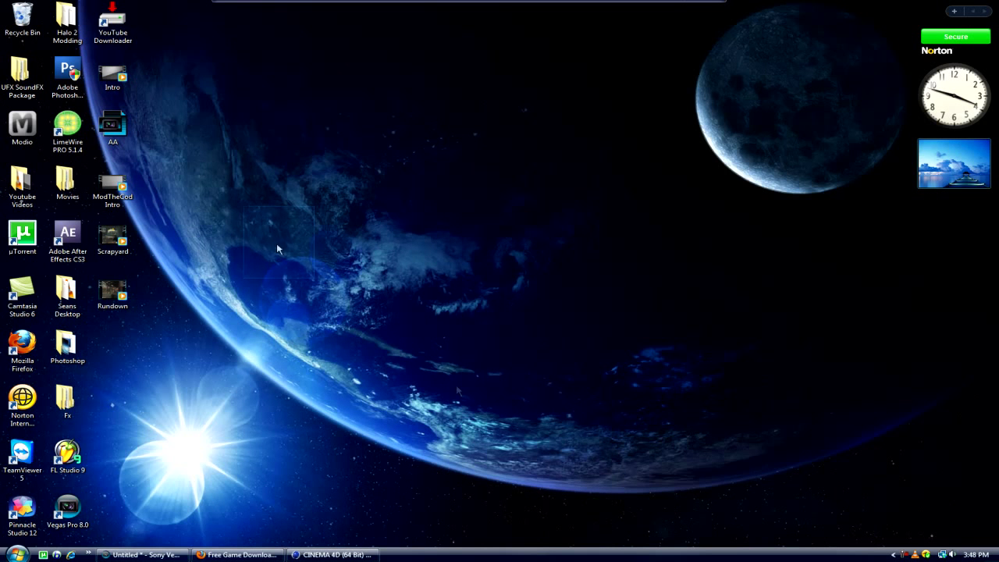
left_click_drag(277, 249, 593, 351)
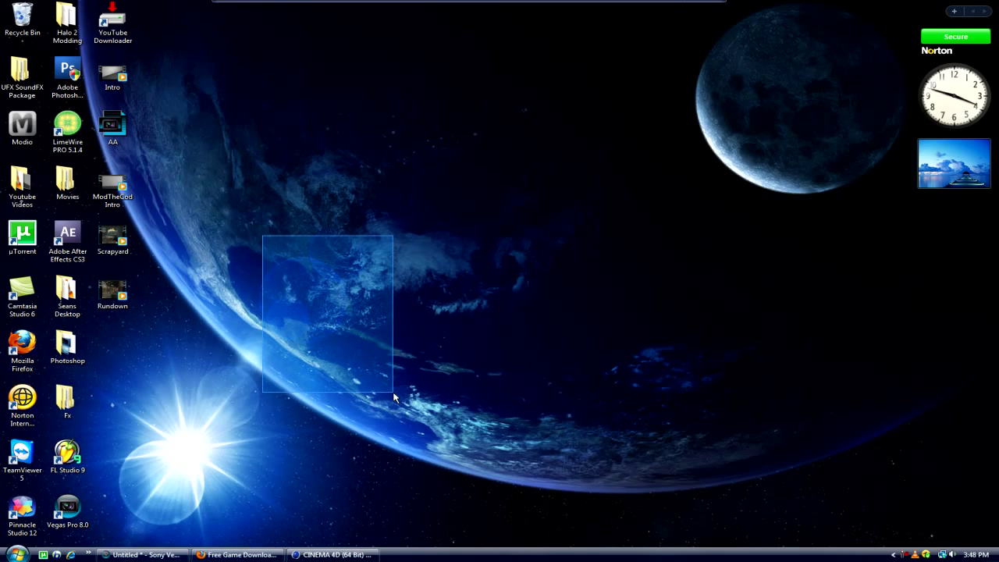
left_click_drag(393, 398, 481, 379)
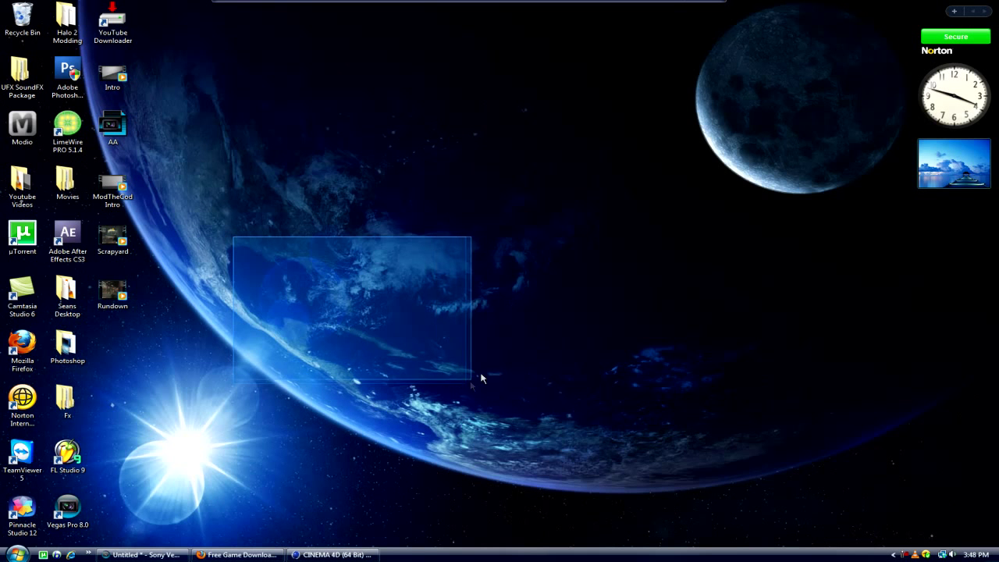
left_click_drag(471, 376, 570, 367)
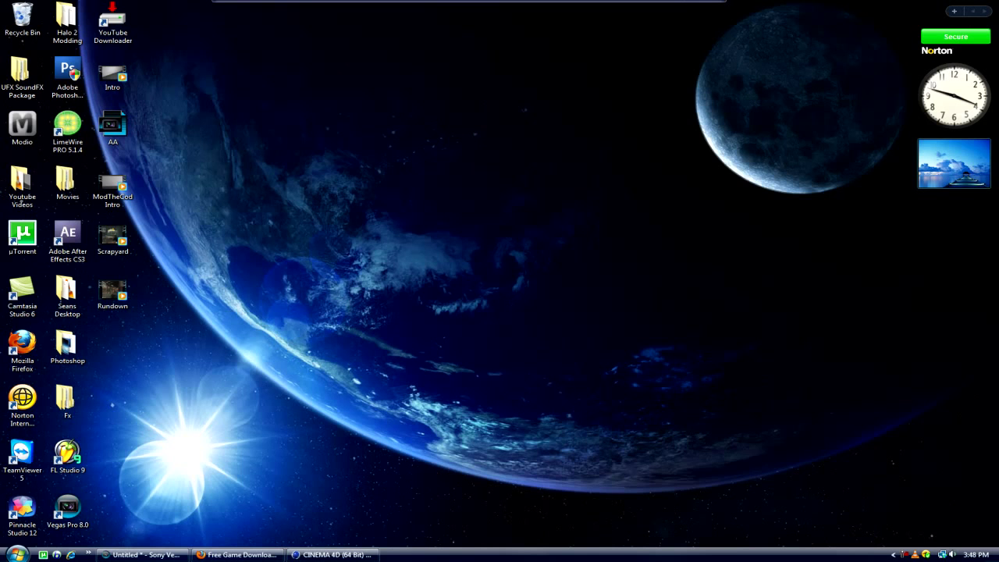
left_click(331, 554)
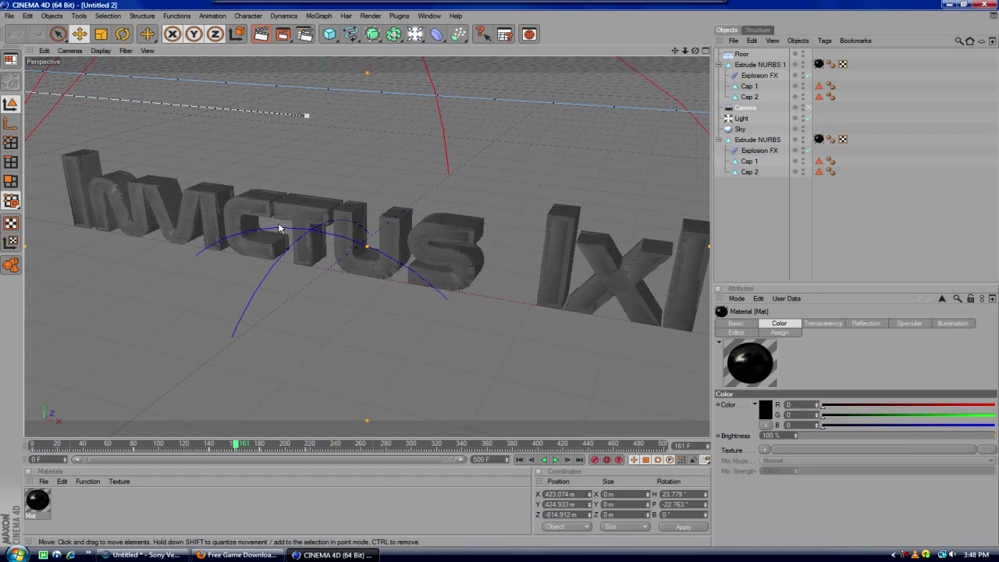
left_click_drag(243, 445, 237, 445)
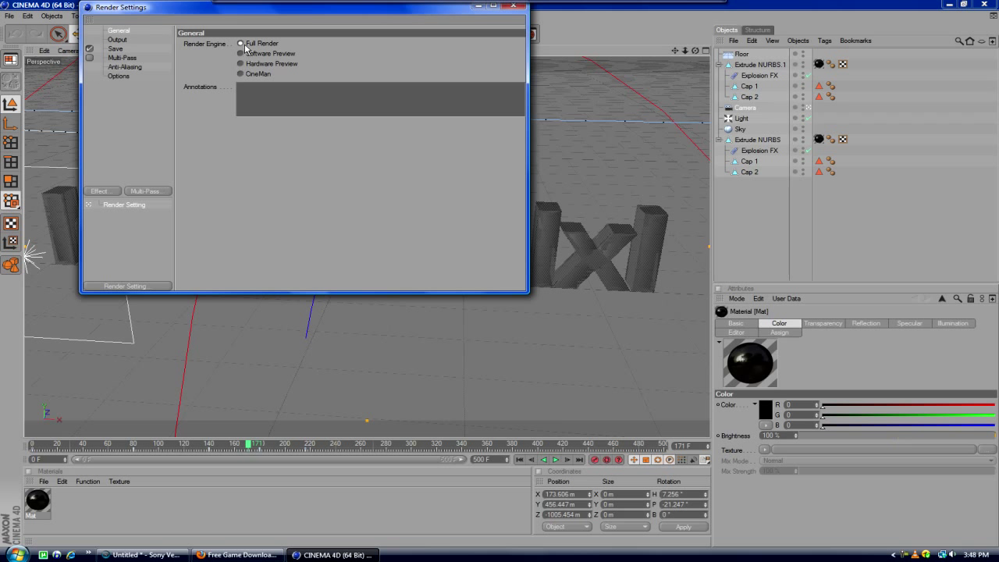
Set the render Output size to 1280 by 720 pixels for frames 0–250.
left_click(117, 41)
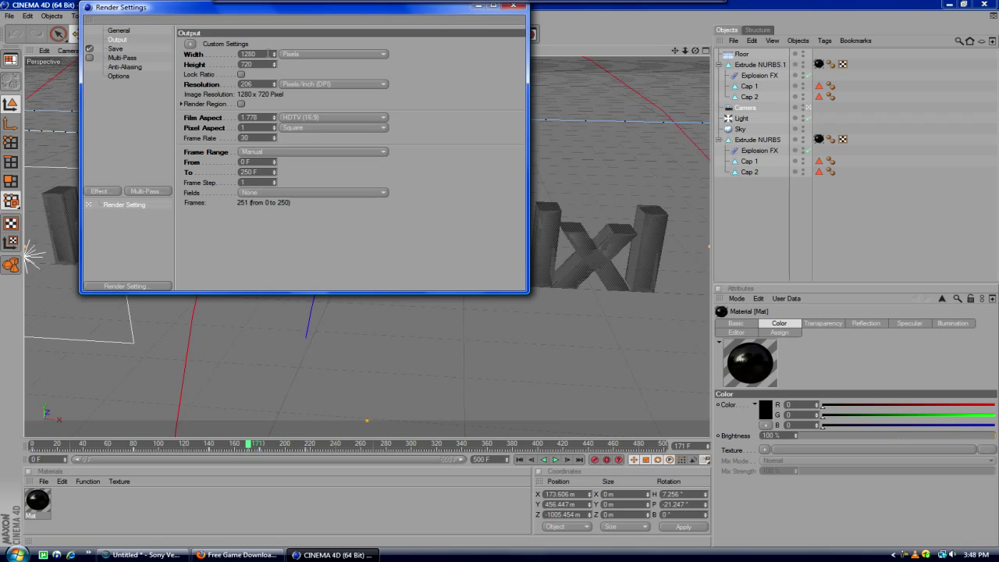
triple_click(253, 64)
type("80")
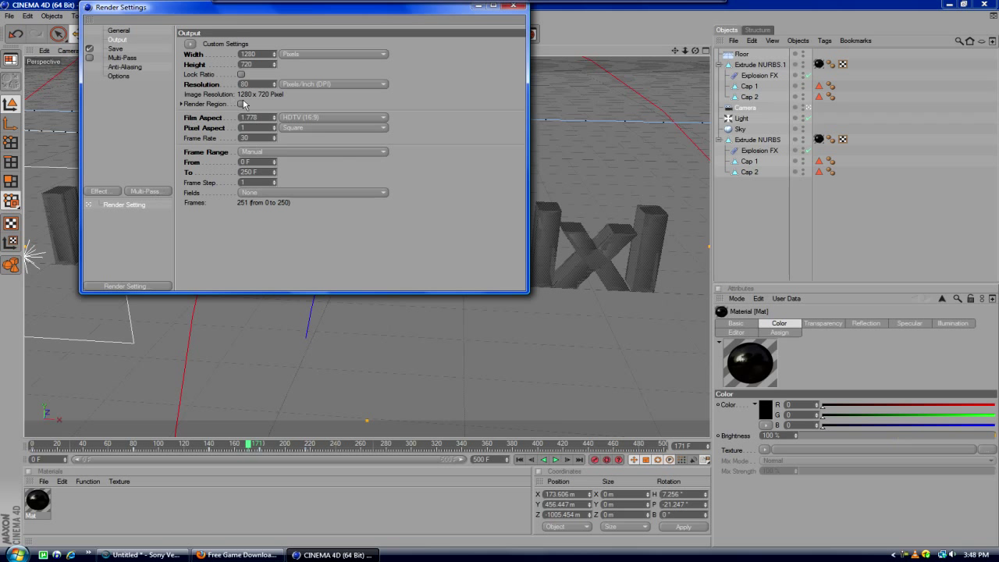
Save the render as an AVI Movie named Intro with a chosen video compressor.
left_click(115, 49)
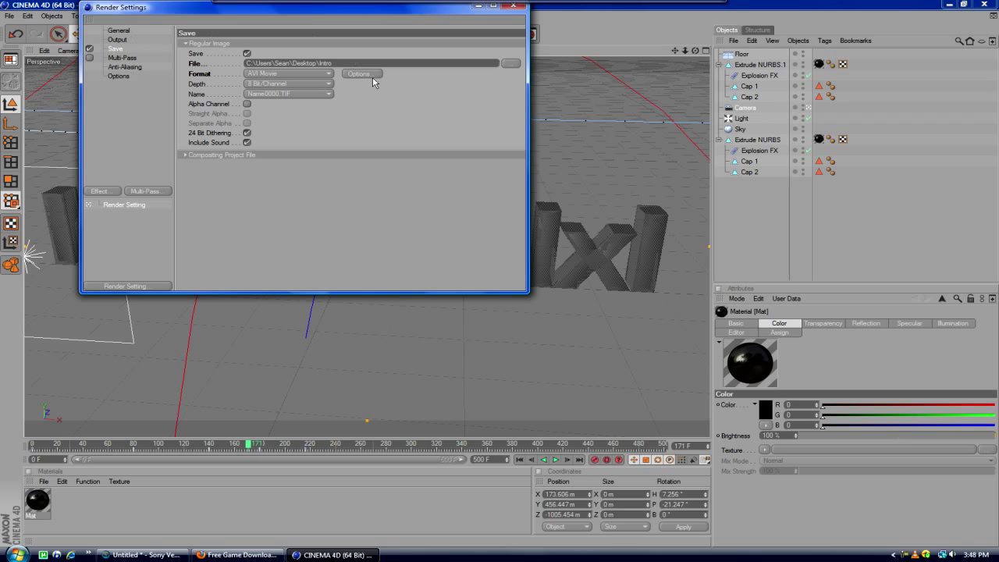
mouse_move(456, 64)
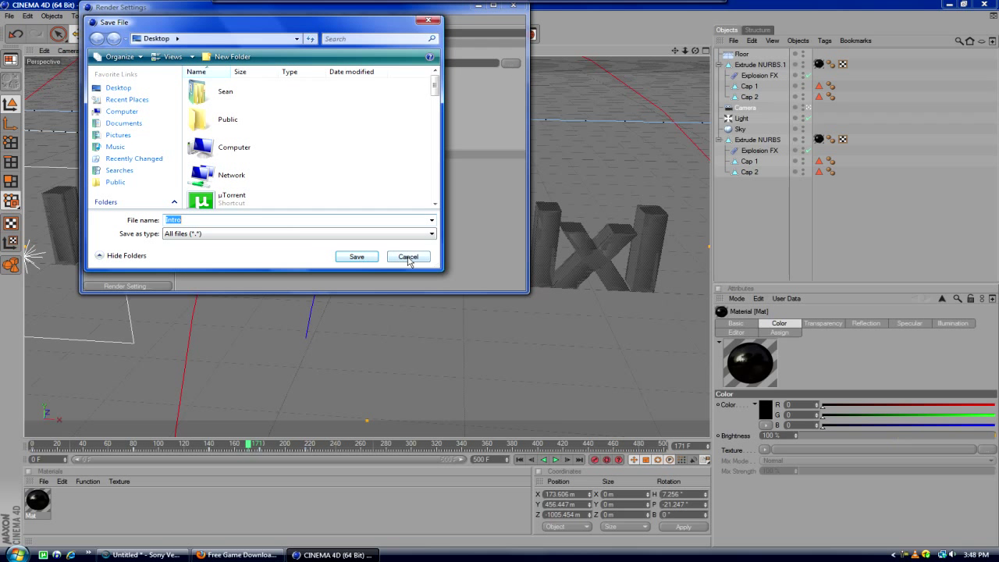
left_click(407, 256)
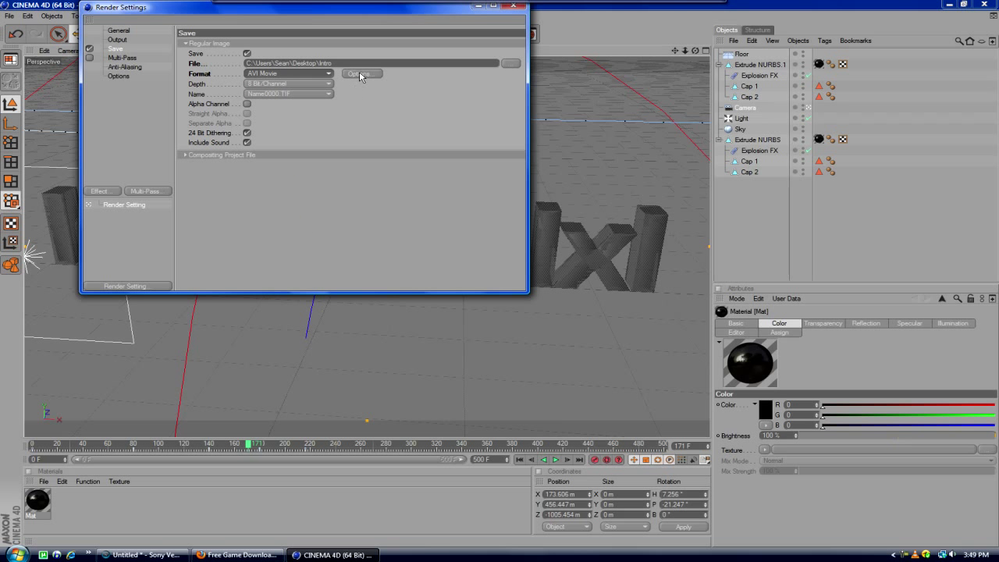
left_click(359, 74)
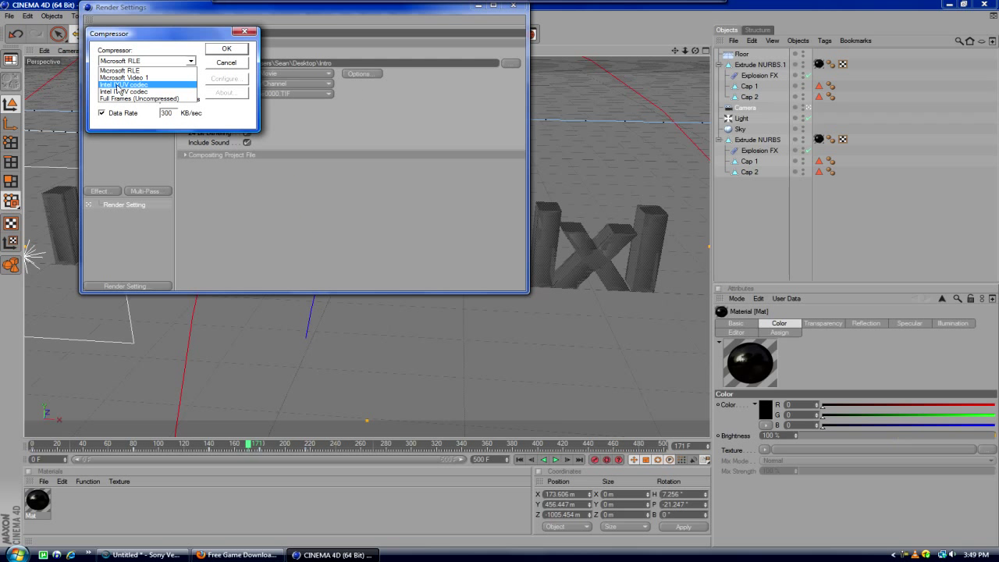
left_click(127, 84)
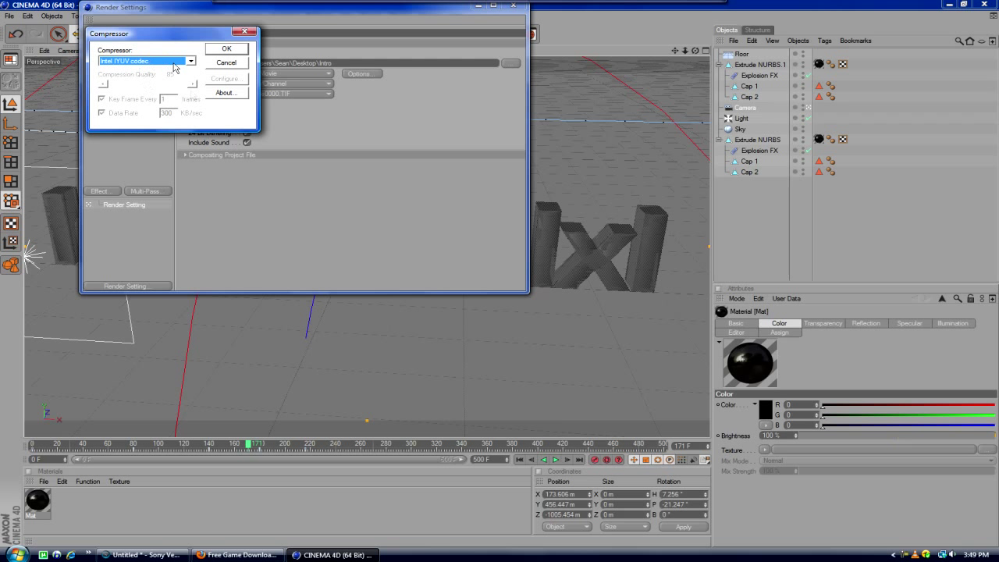
left_click(226, 48)
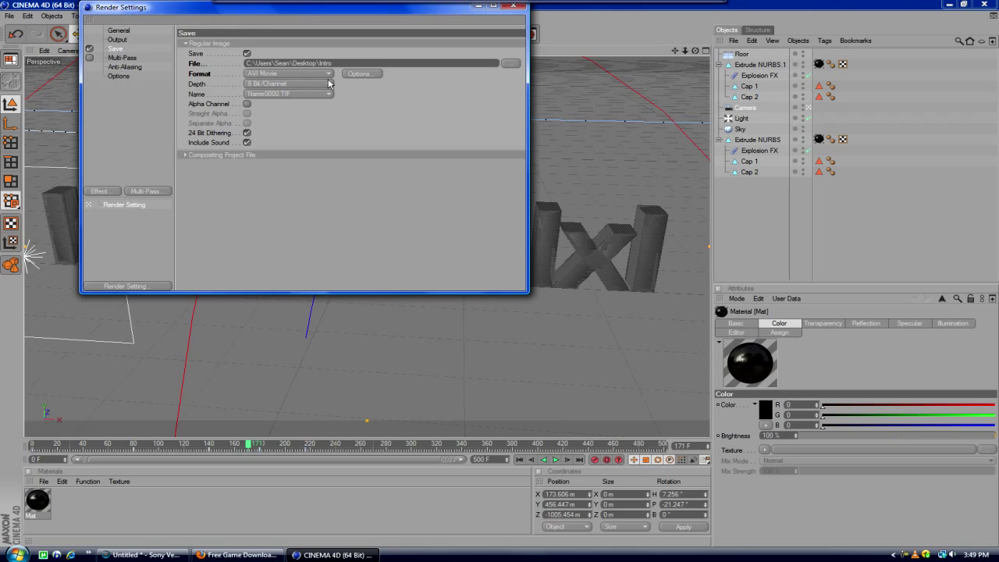
mouse_move(319, 264)
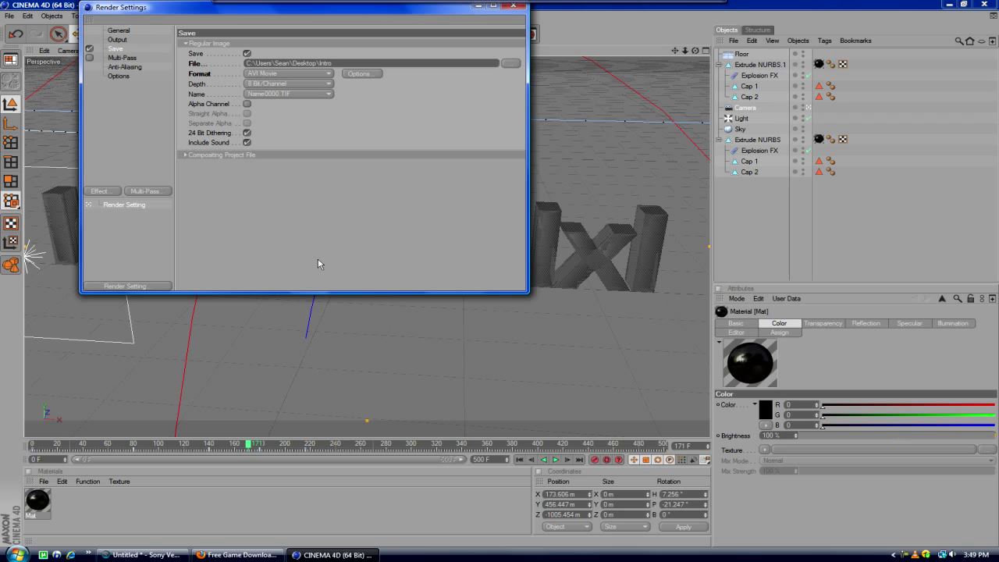
Reduce the Ray Depth, Reflection Depth and Shadow Depth in the render Options.
left_click(119, 75)
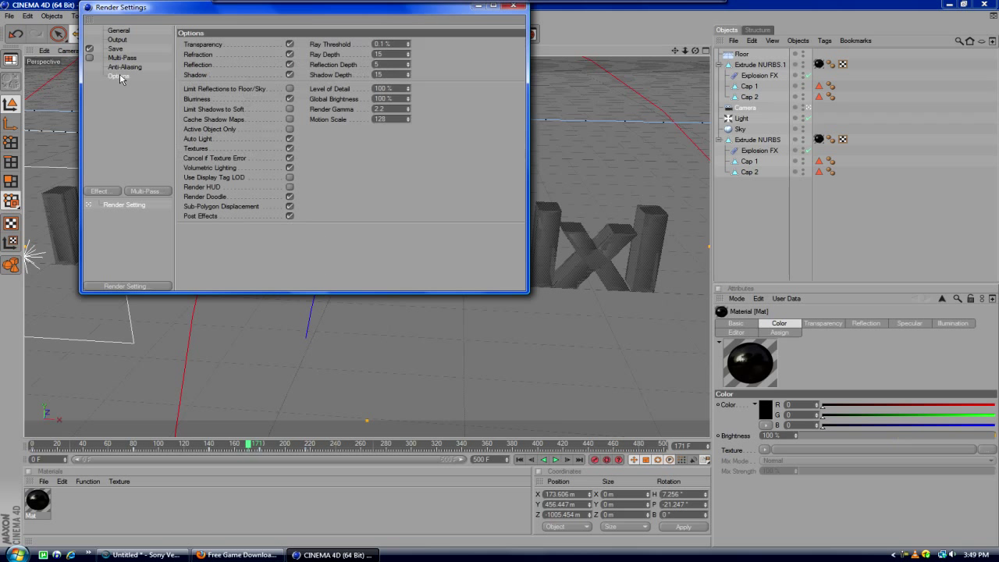
left_click(119, 77)
type("5")
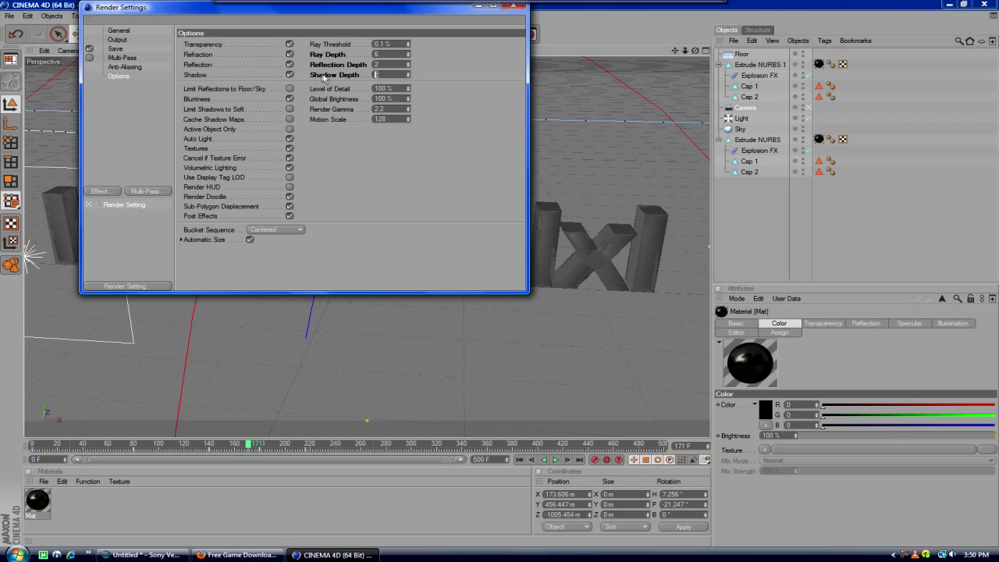
left_click(512, 6)
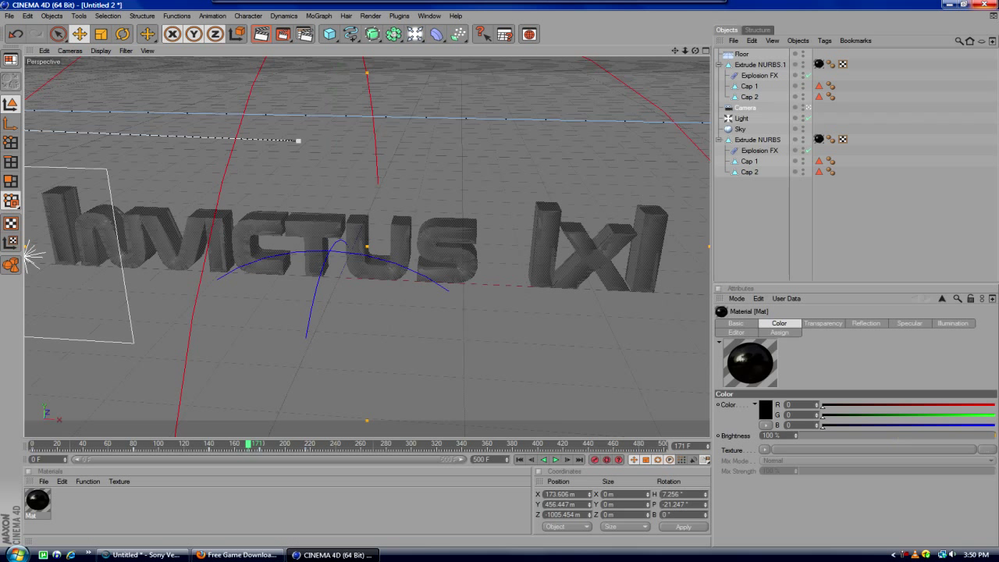
Quit Cinema 4D without saving changes to Intro.c4d.
left_click(990, 5)
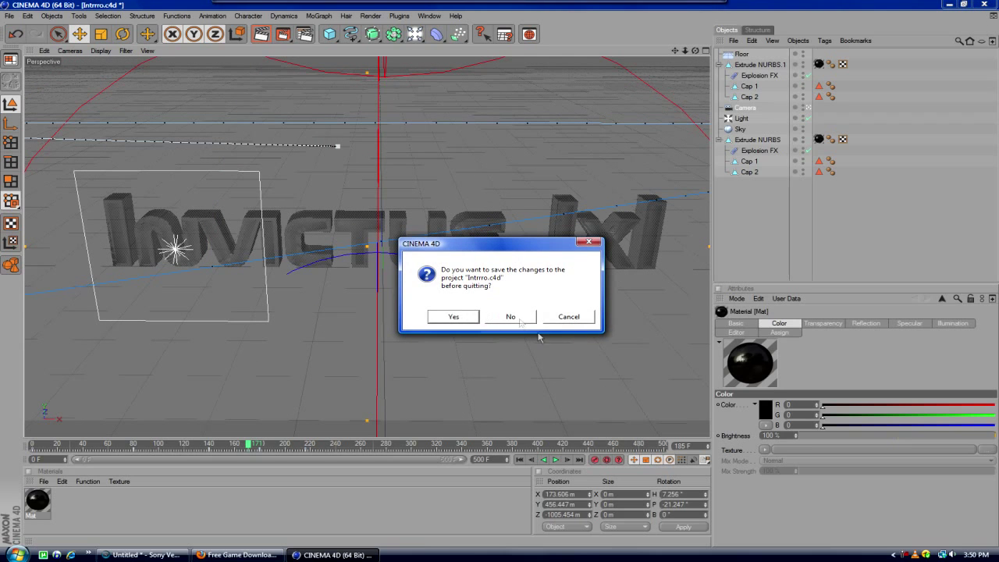
left_click(510, 316)
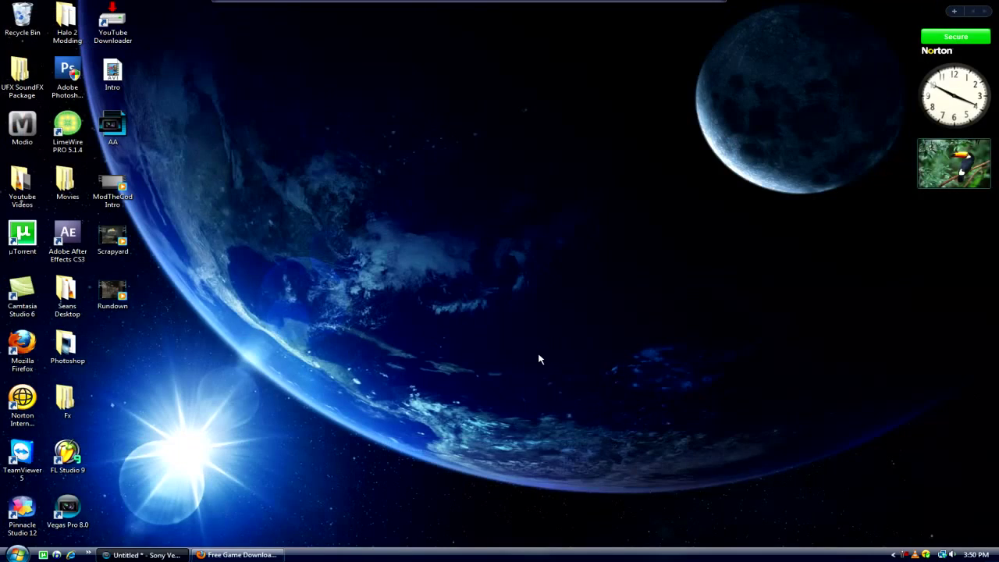
mouse_move(168, 94)
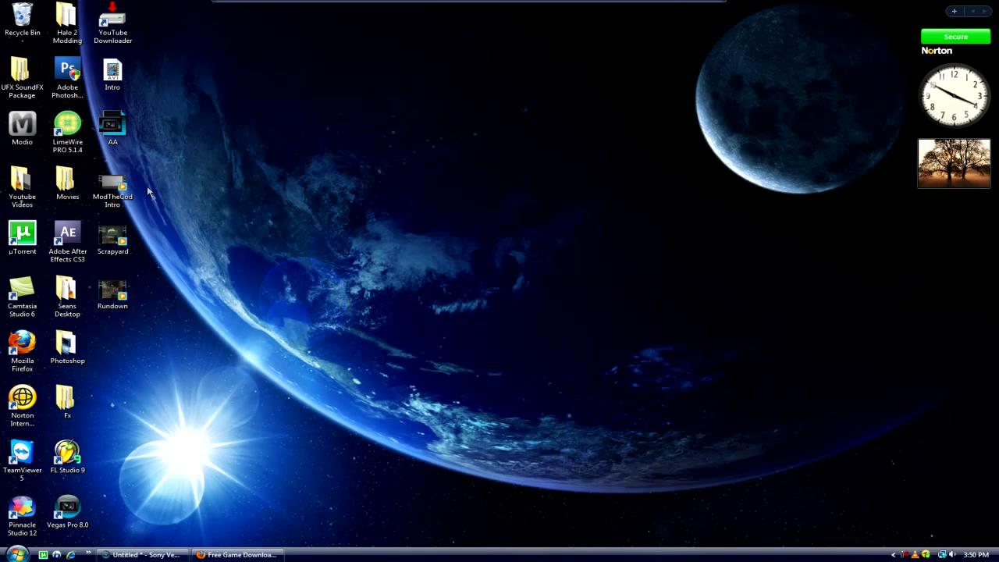
mouse_move(212, 196)
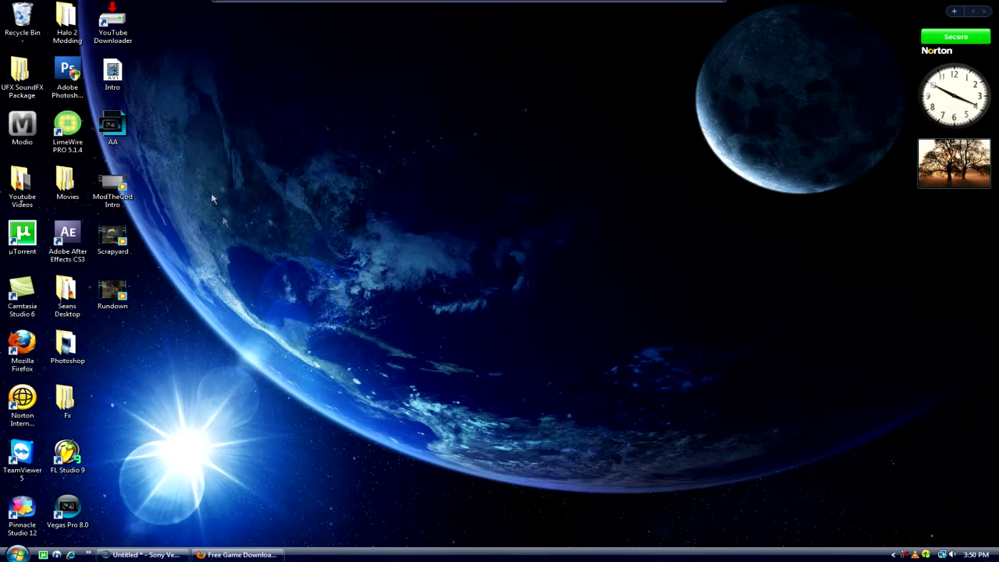
mouse_move(887, 559)
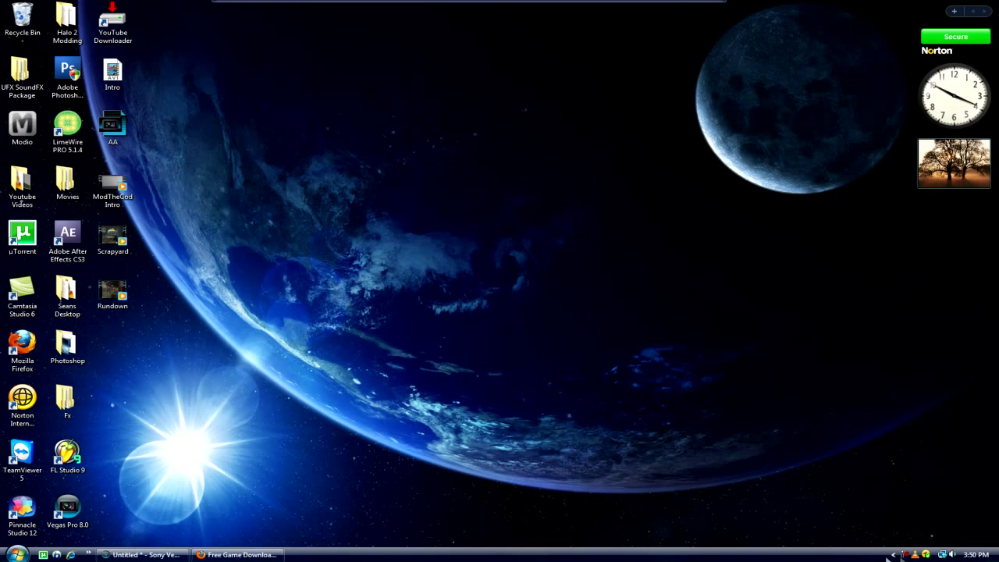